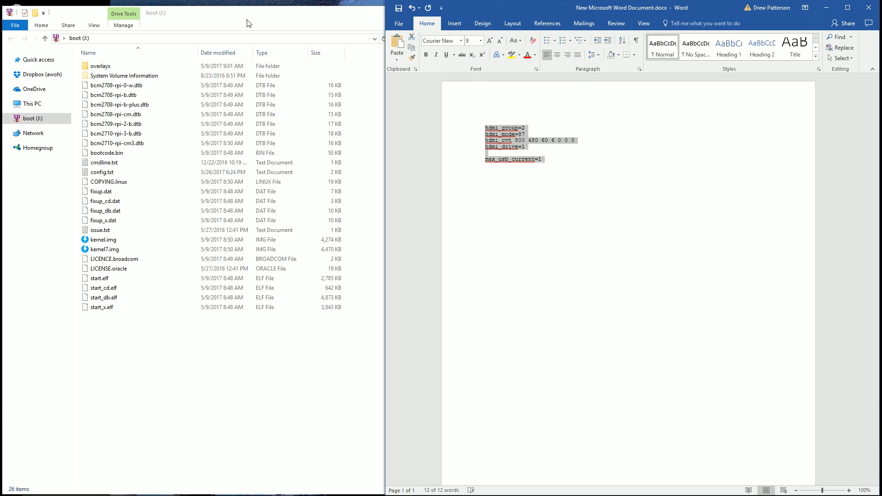
# Open config.txt from the boot drive in WordPad.
pyautogui.click(30, 118)
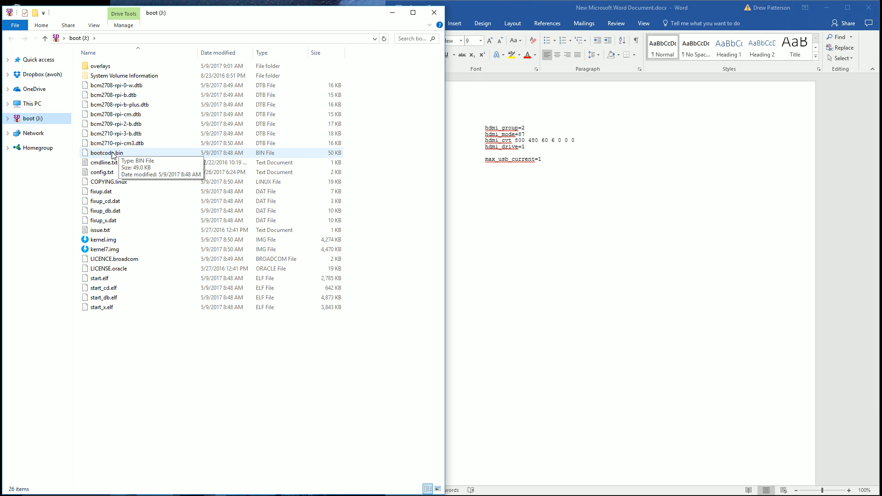
pyautogui.rightClick(103, 172)
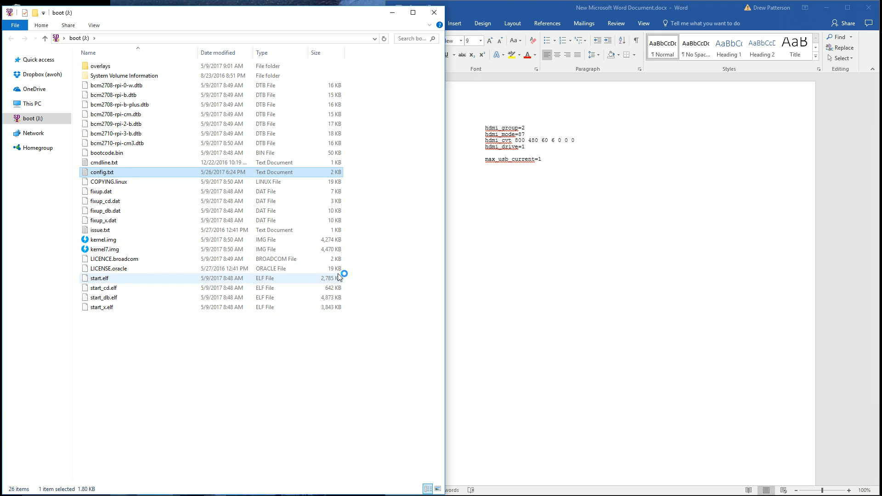
pyautogui.doubleClick(102, 173)
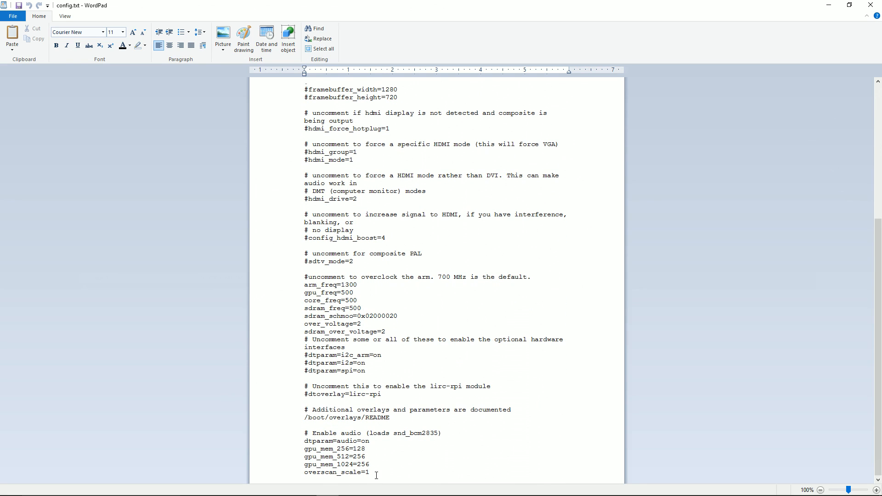
# Check the pasted hdmi_group, hdmi_mode, hdmi_cvt, hdmi_drive and max_usb_current=1 lines at the file's end.
pyautogui.scroll(-3)
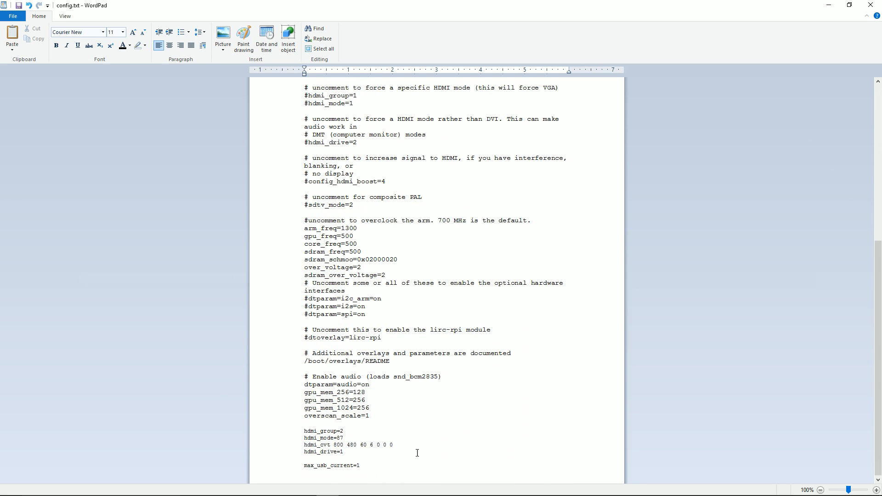
pyautogui.moveTo(302, 431); pyautogui.dragTo(361, 465)
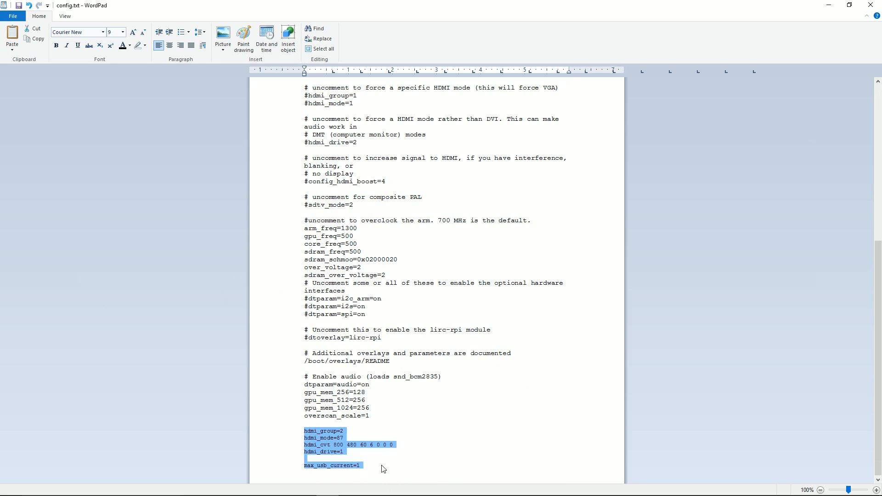
pyautogui.click(382, 466)
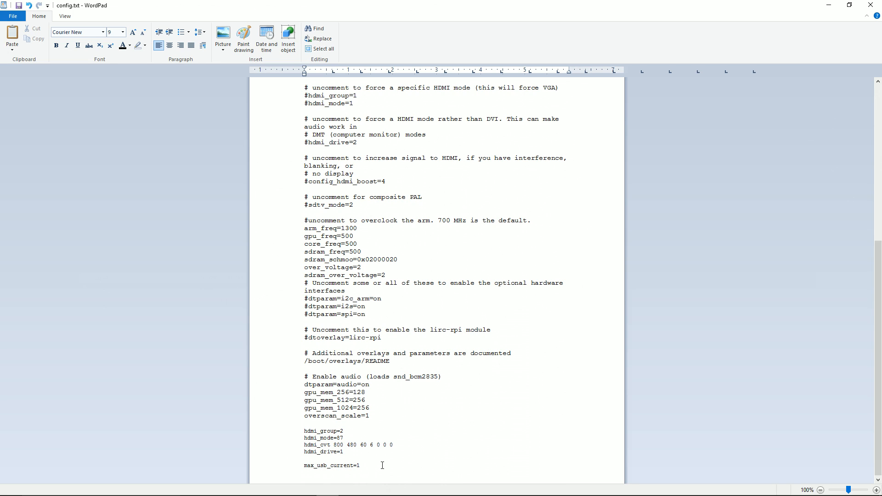